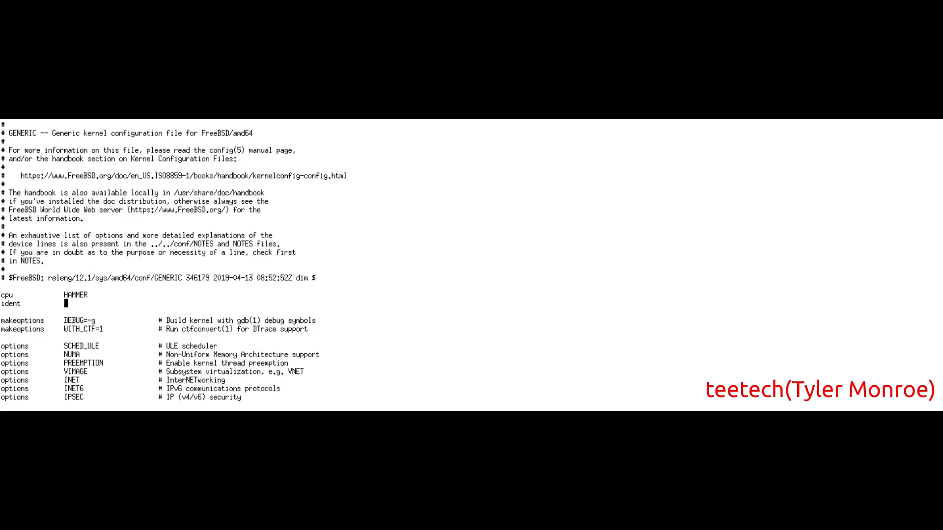
Step: Type TEETECH as the ident value in the kernel configuration
text(TEETECH)
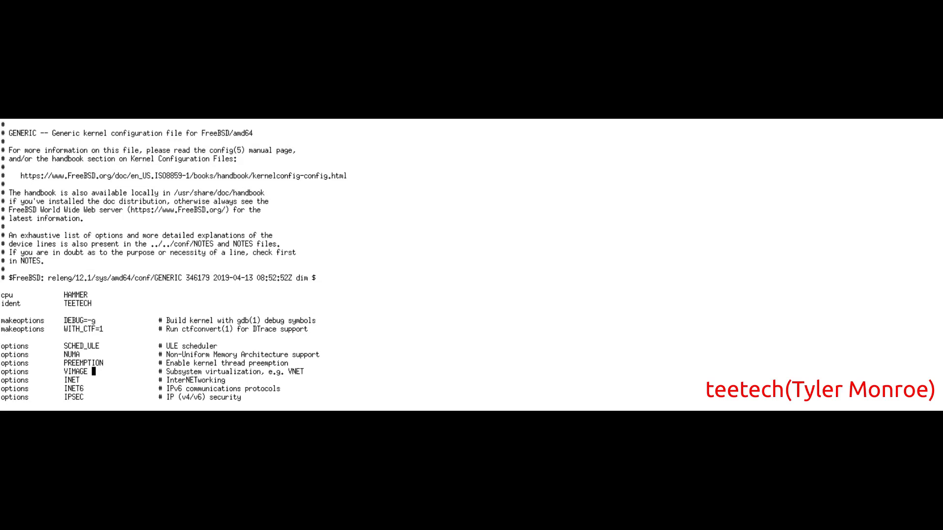
scroll(down, 3)
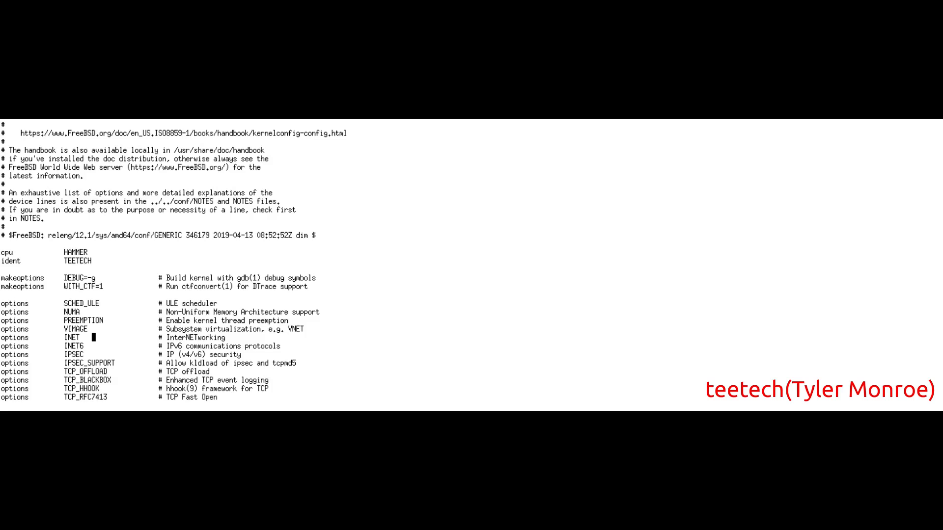
mouse_move(86, 355)
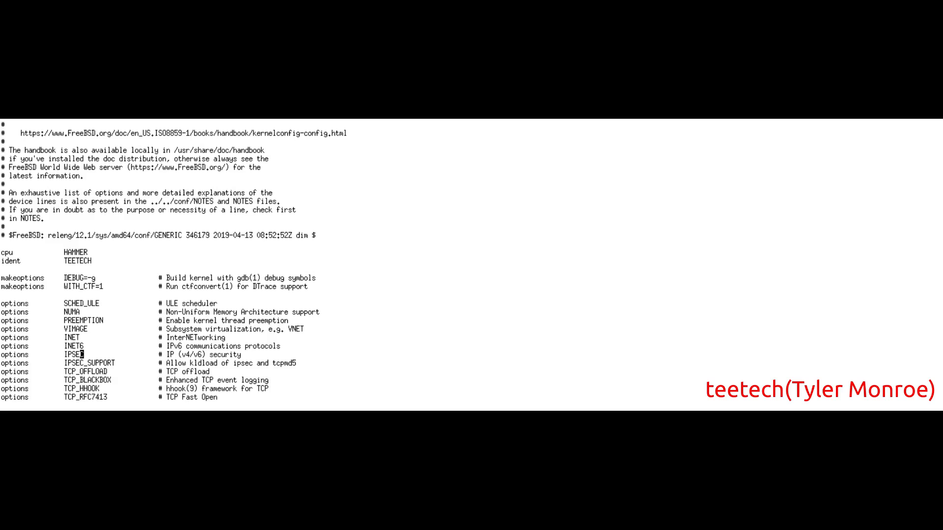
scroll(down, 3)
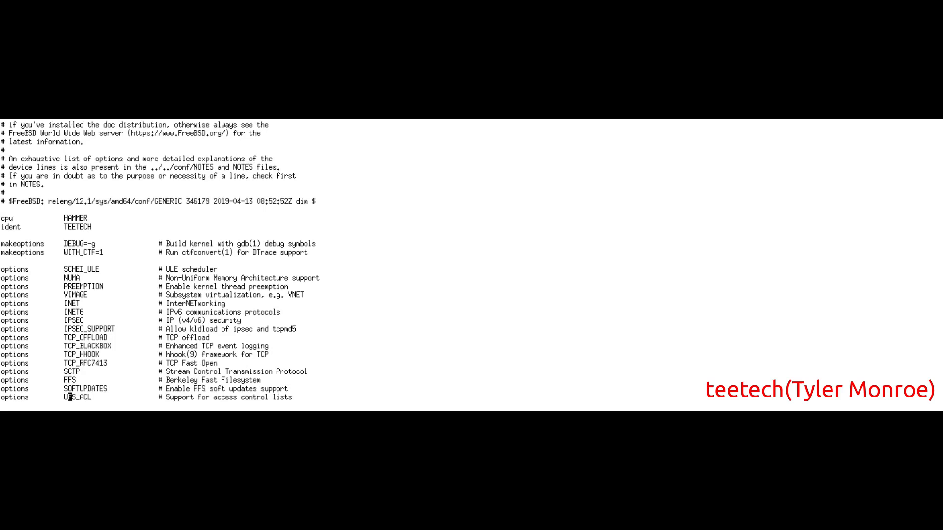
scroll(down, 3)
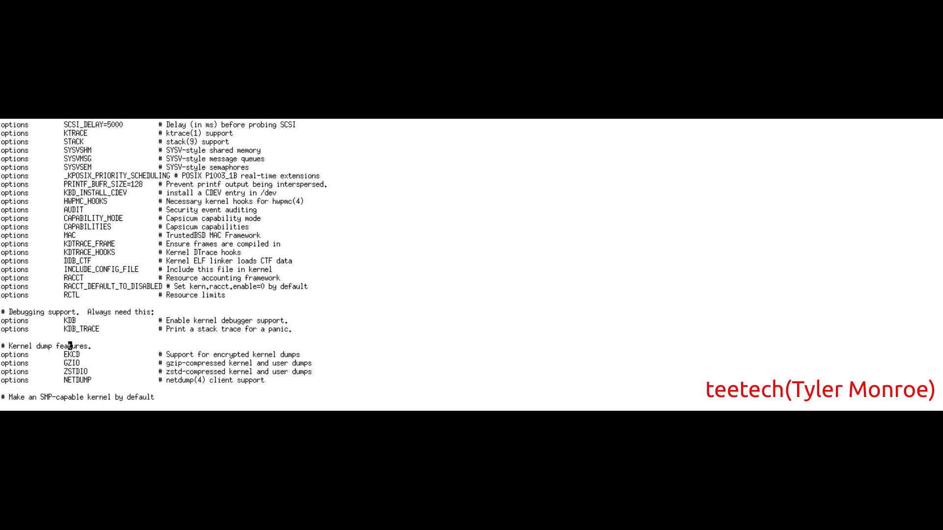
scroll(down, 3)
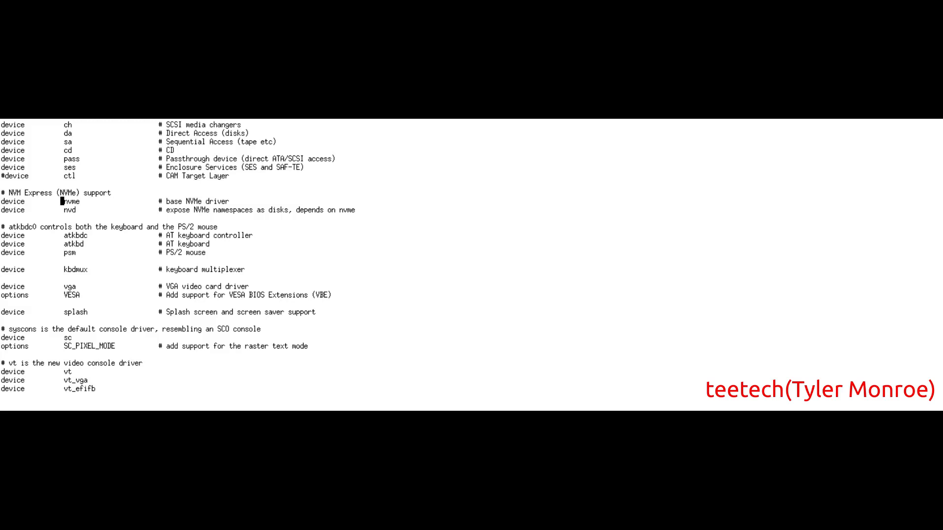
scroll(up, 3)
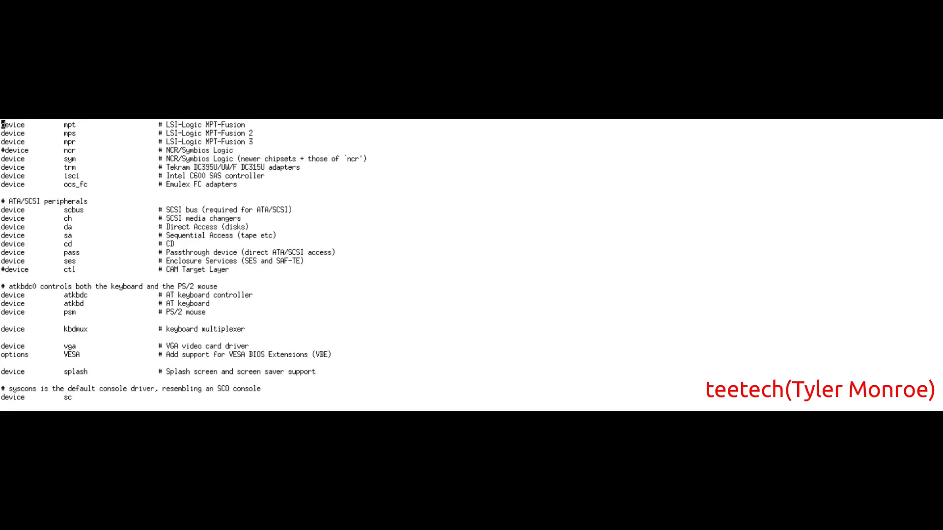
scroll(down, 3)
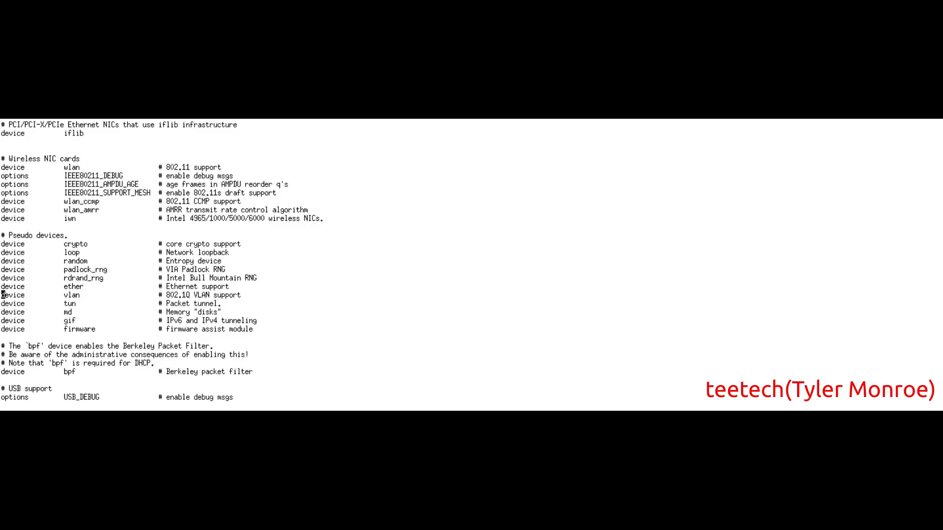
scroll(up, 3)
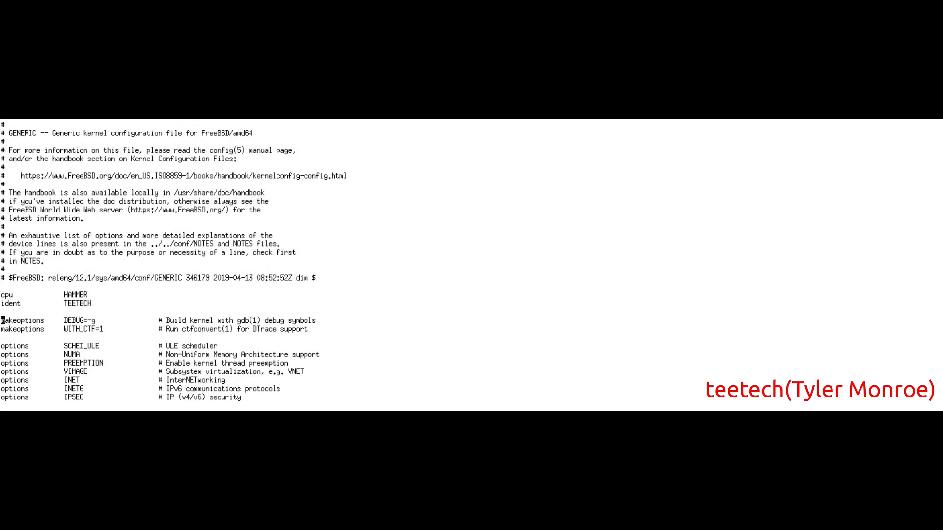
scroll(down, 3)
text(dif)
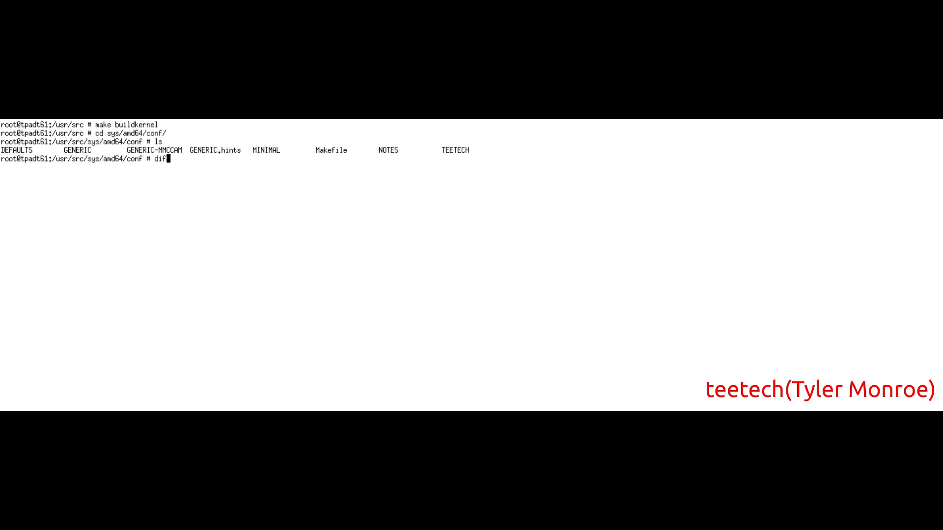
Step: List sys/amd64/conf to show the GENERIC, MINIMAL and TEETECH configs
key(Return)
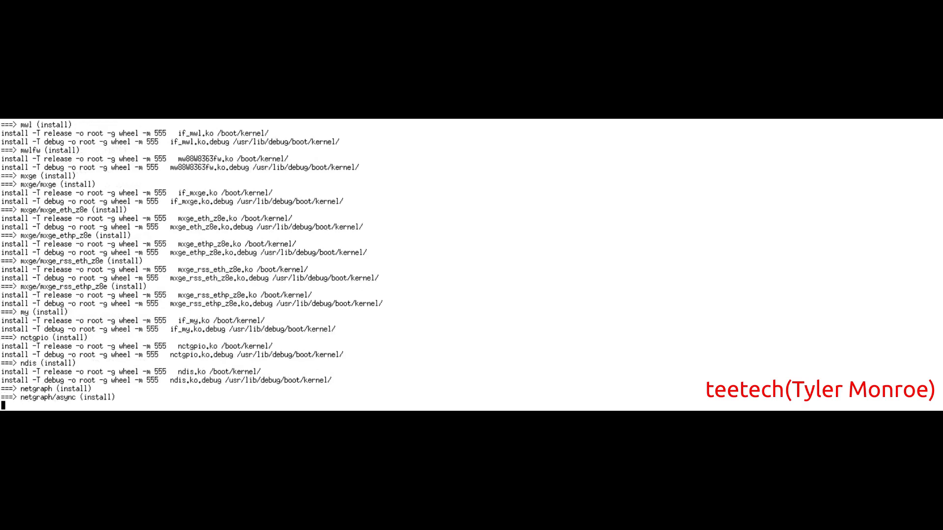
Step: Scroll through the make installkernel module installation output
scroll(down, 3)
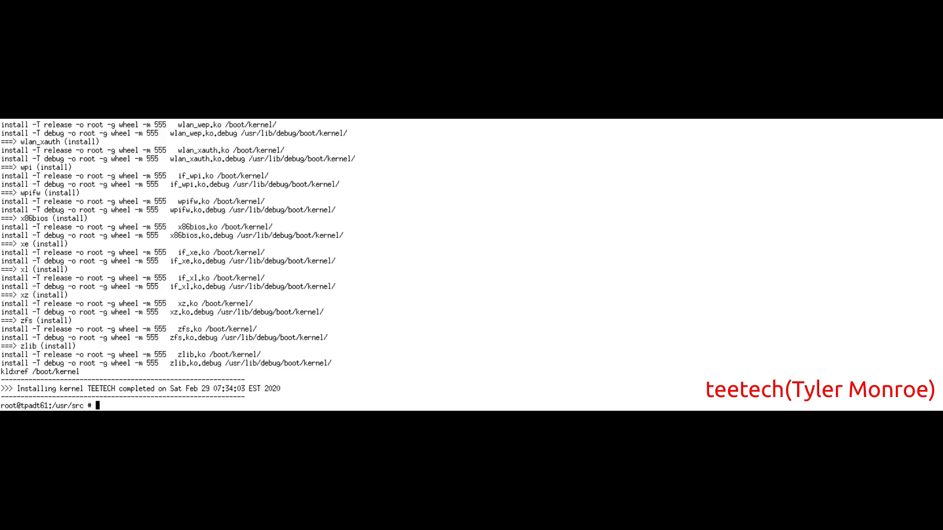
Step: Enter 'make installkernel' at the /usr/src prompt without running it
text(make buildkernel)
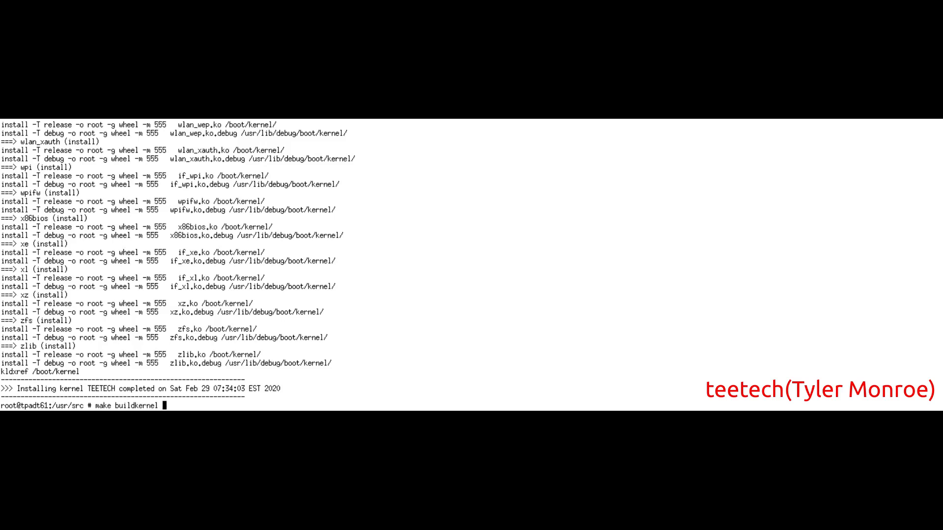
text(installkernel)
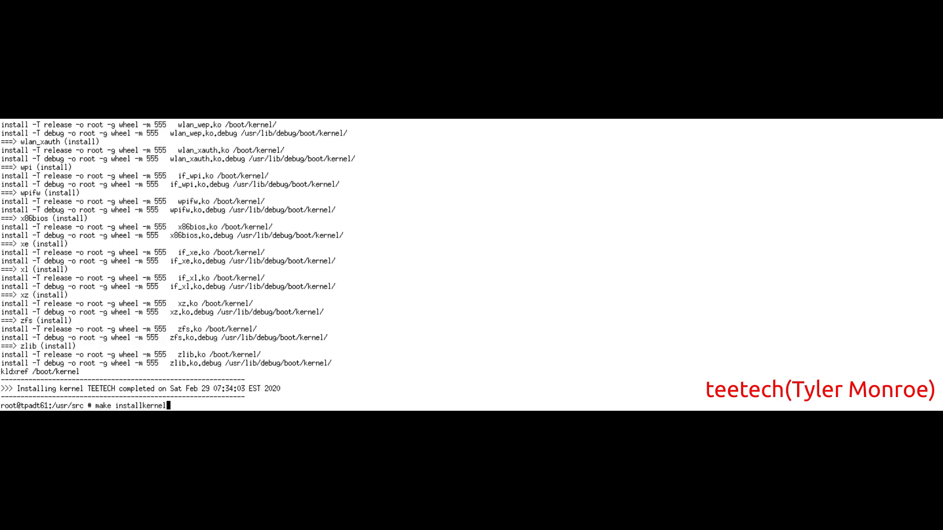
text(KERNCONF=GENERIC)
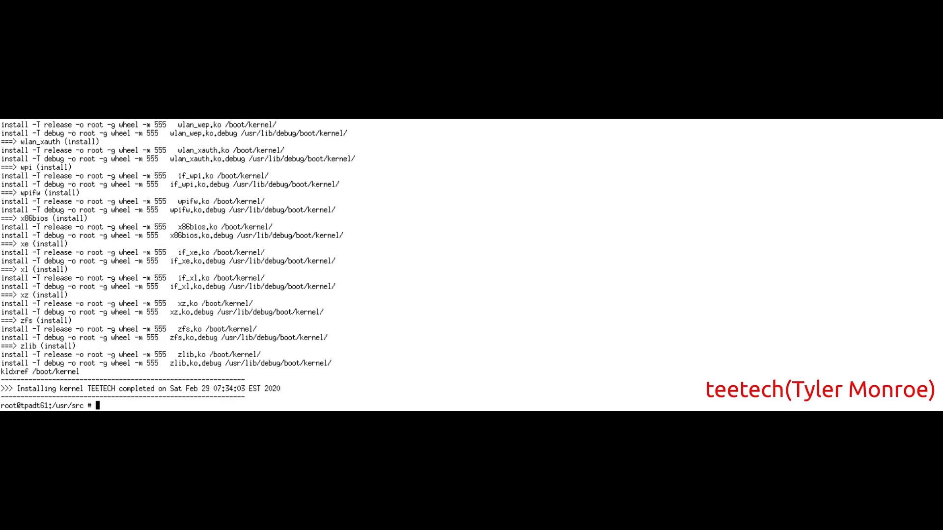
Step: Check the running kernel with uname -a, then begin the clear command
text(uname -a)
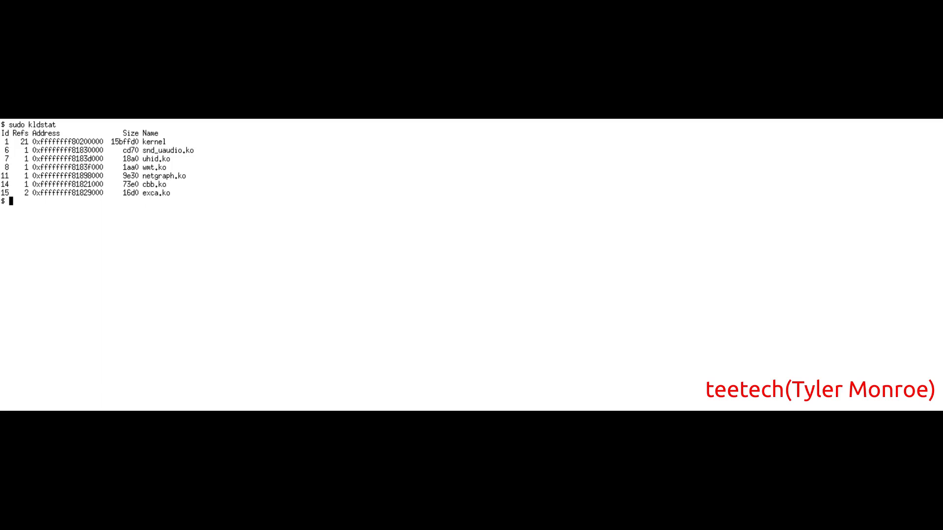
text(cl)
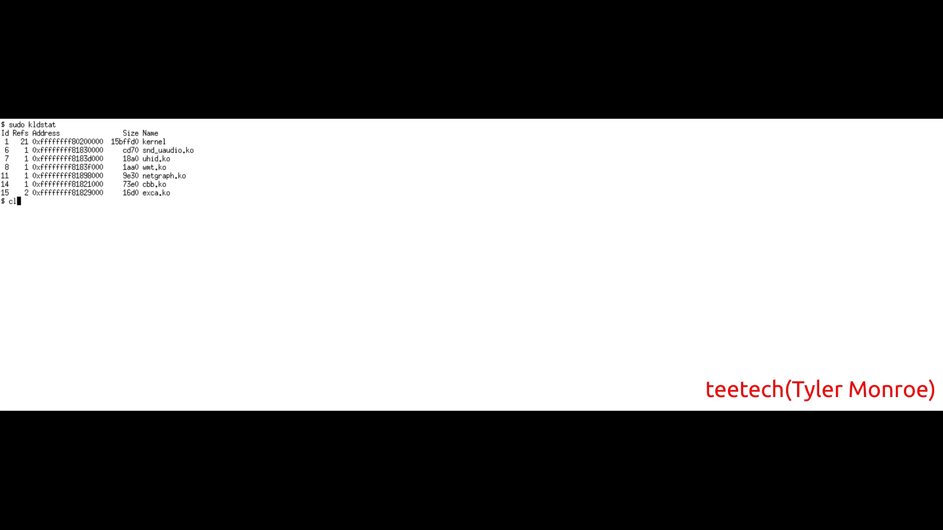
Step: Clear the screen, then display the kernel boot and driver messages
key(Return)
text(sudo ifconfig)
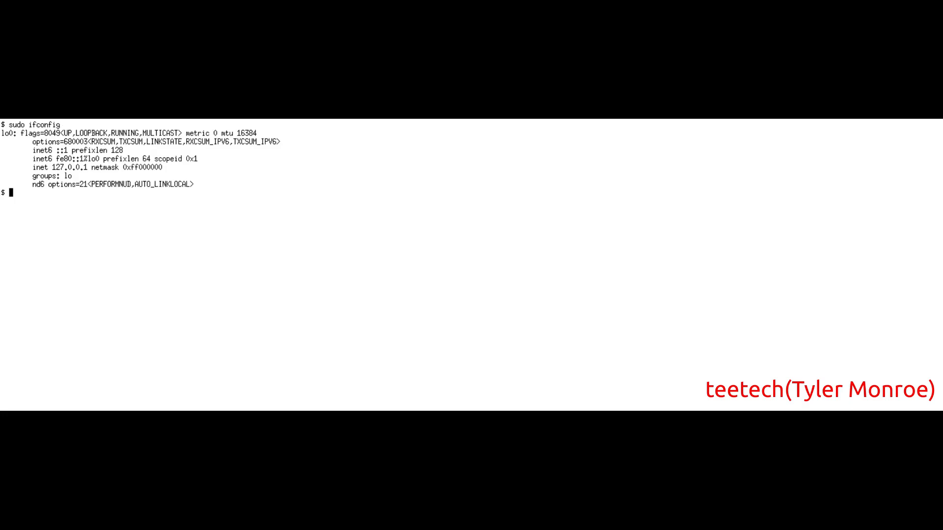
key(Return)
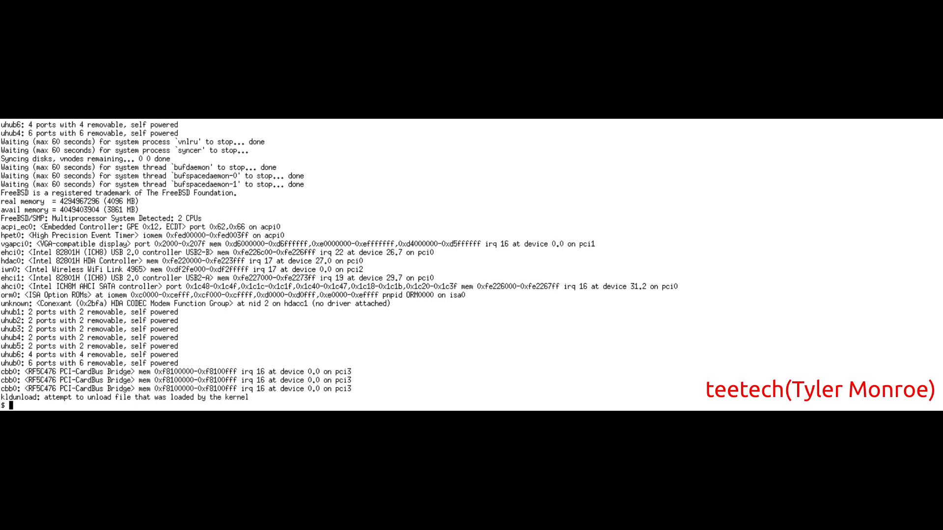